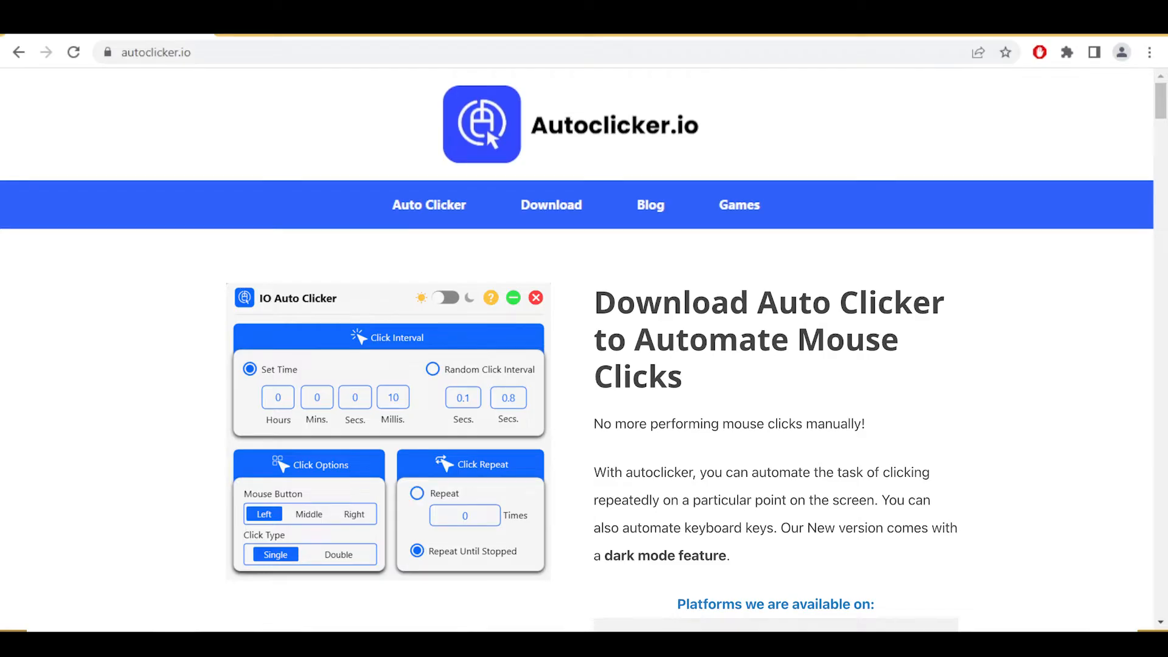
# - Scroll to the platforms section and choose Windows to reach autoclicker.io/download
pyautogui.scroll(-3)
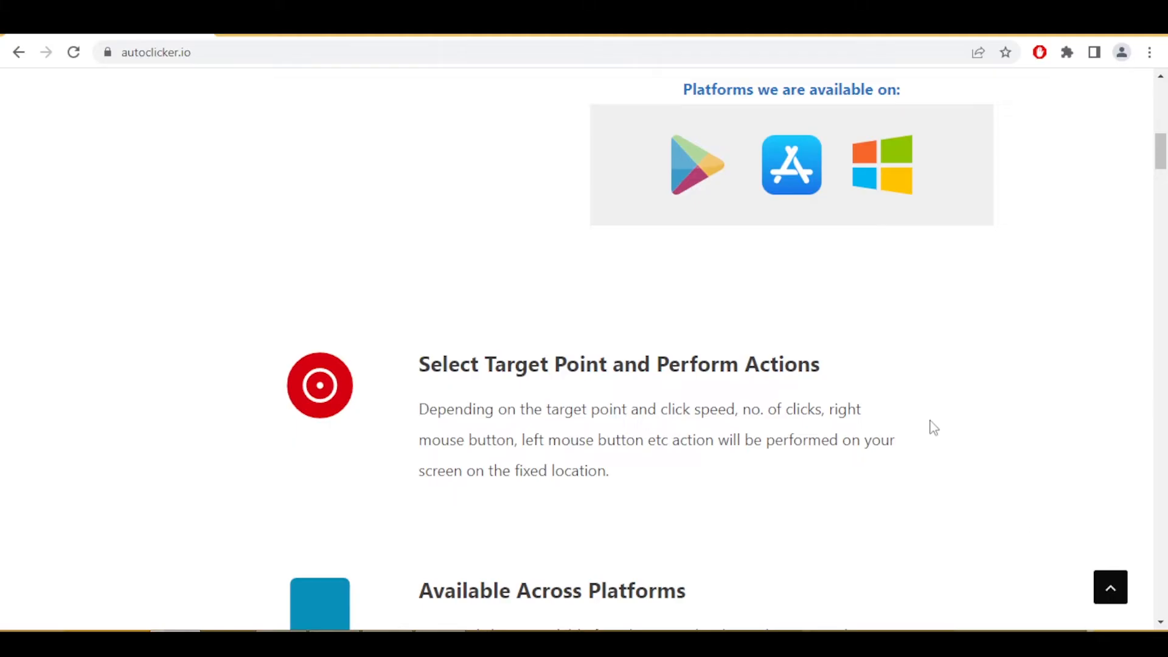
pyautogui.moveTo(882, 166)
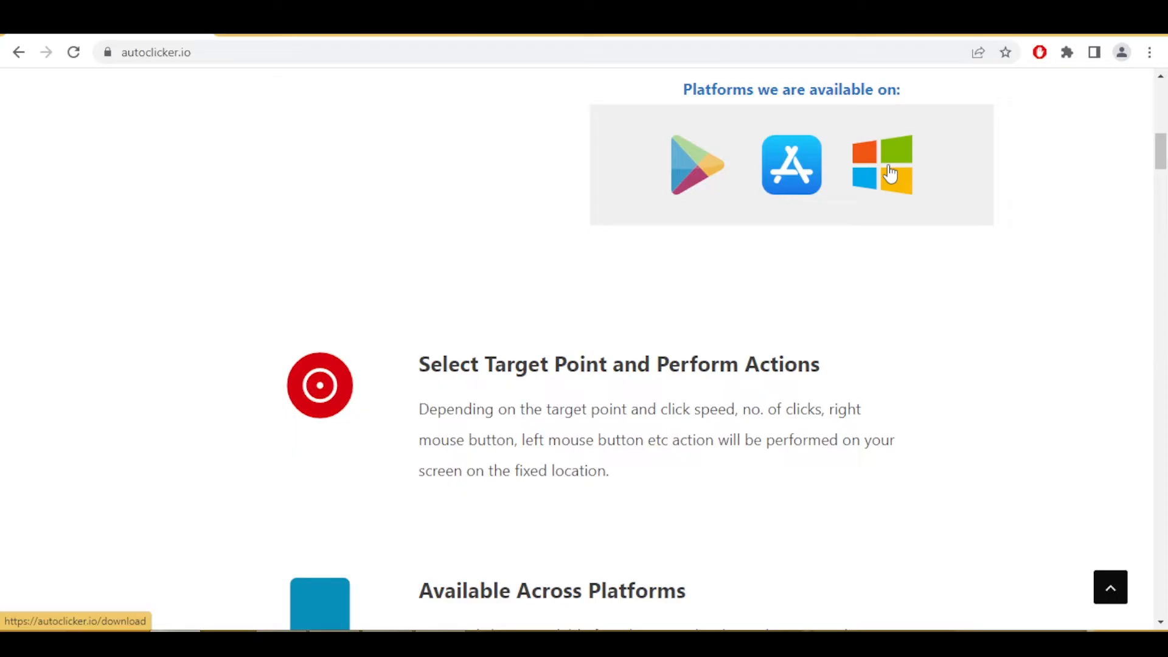
pyautogui.click(881, 165)
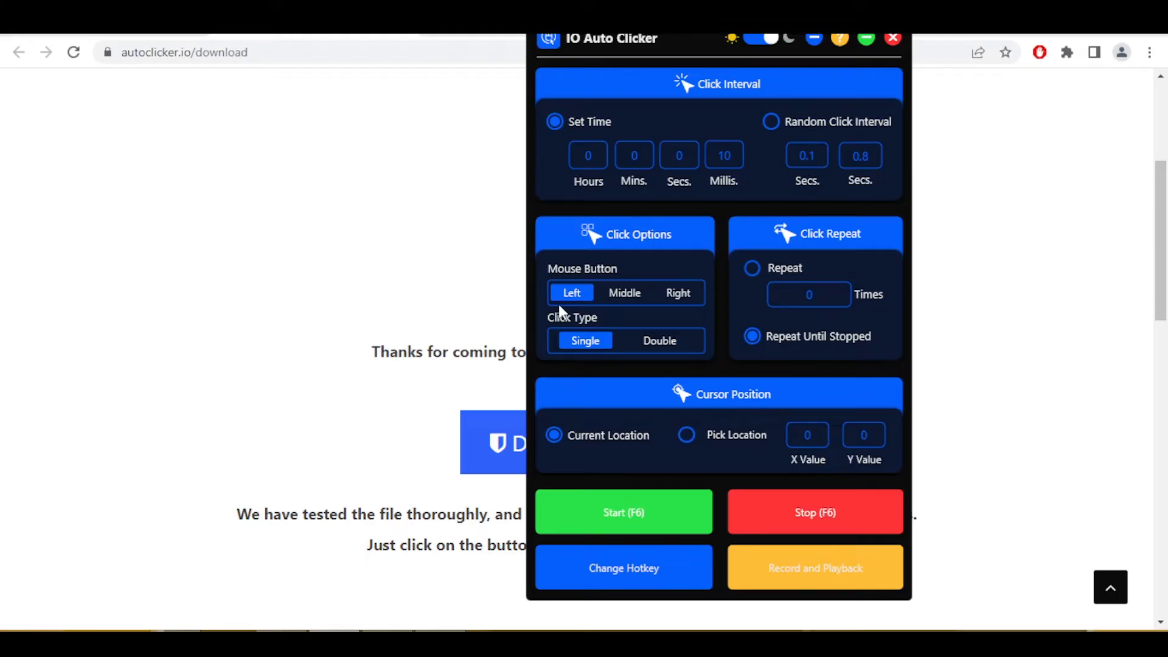
pyautogui.moveTo(755, 445)
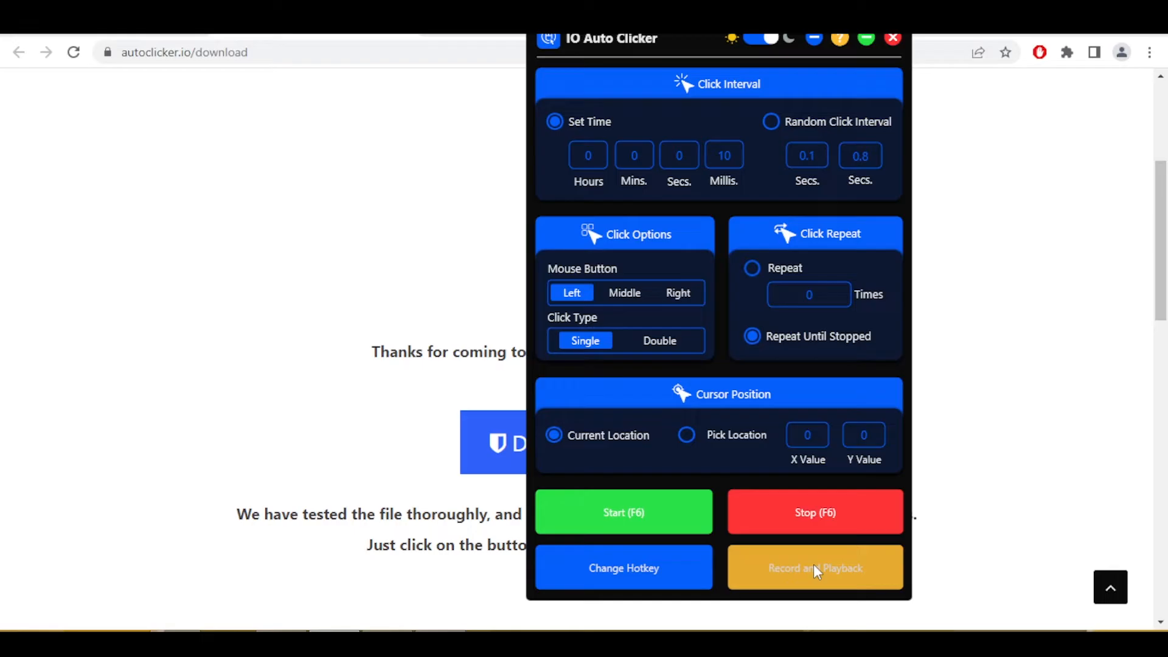
# - Open Record and Playback, then browse the Extras and File menus without choosing anything
pyautogui.click(892, 38)
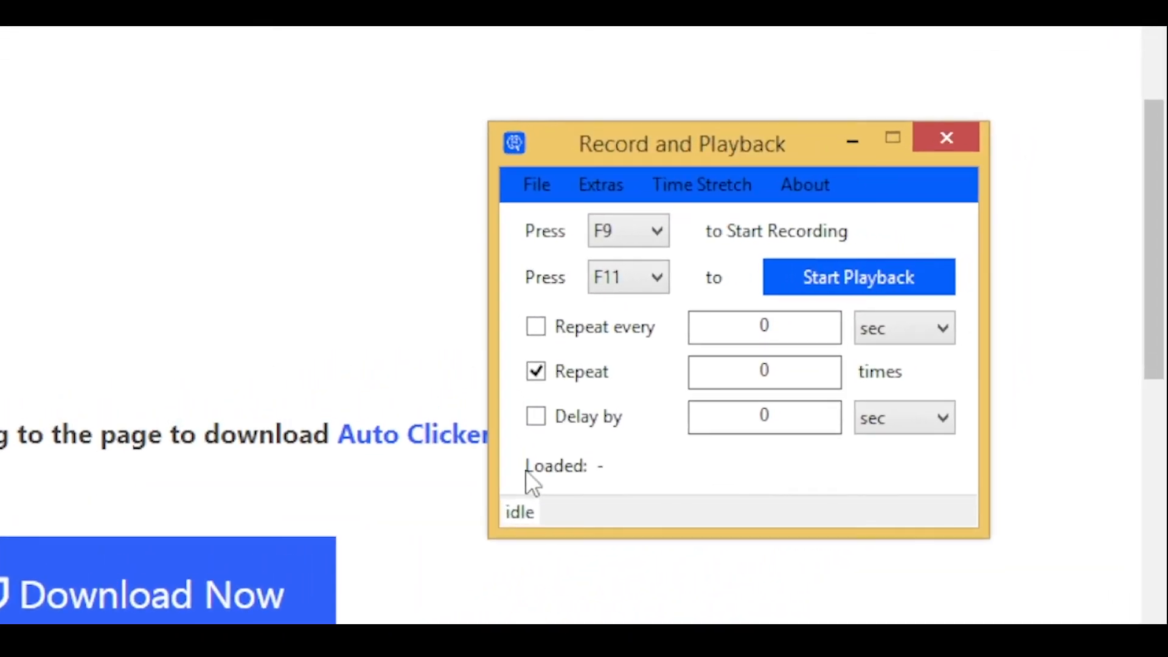
pyautogui.click(600, 185)
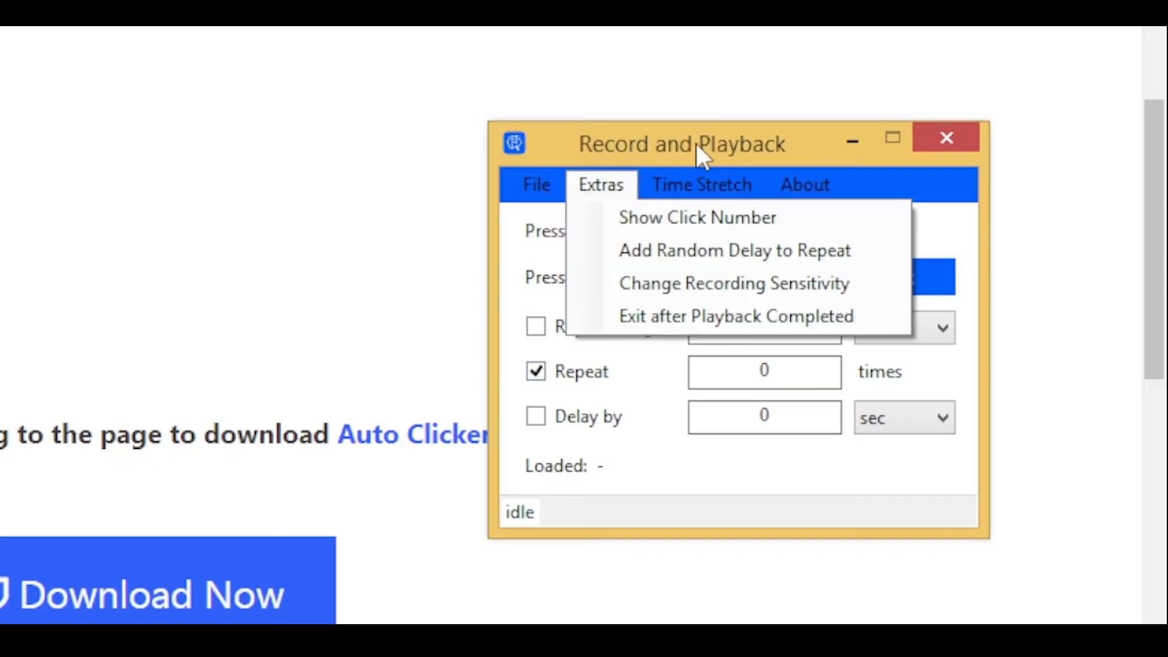
pyautogui.click(535, 184)
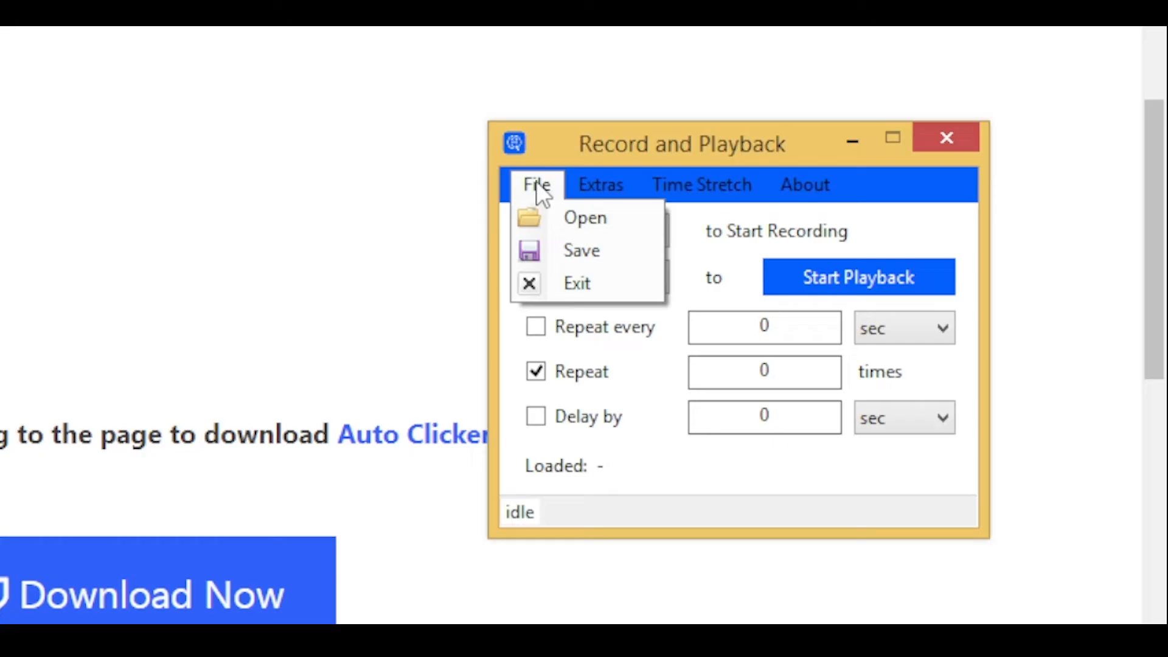
pyautogui.click(600, 185)
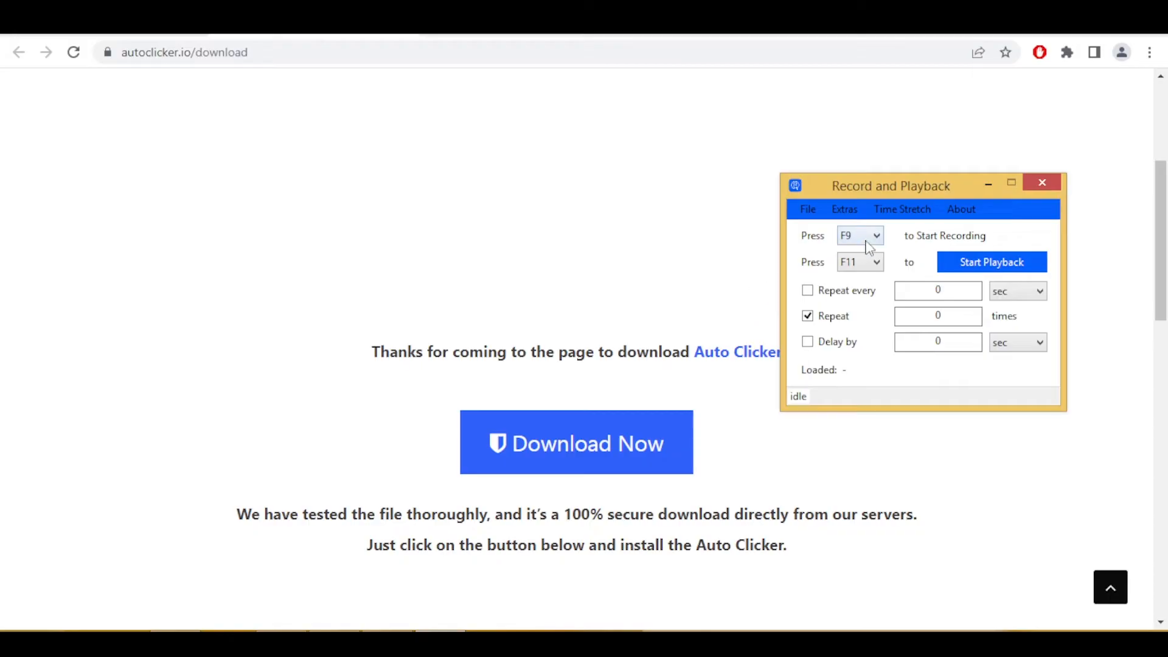
# - Check the recording hotkey dropdown and keep F9 selected
pyautogui.click(875, 235)
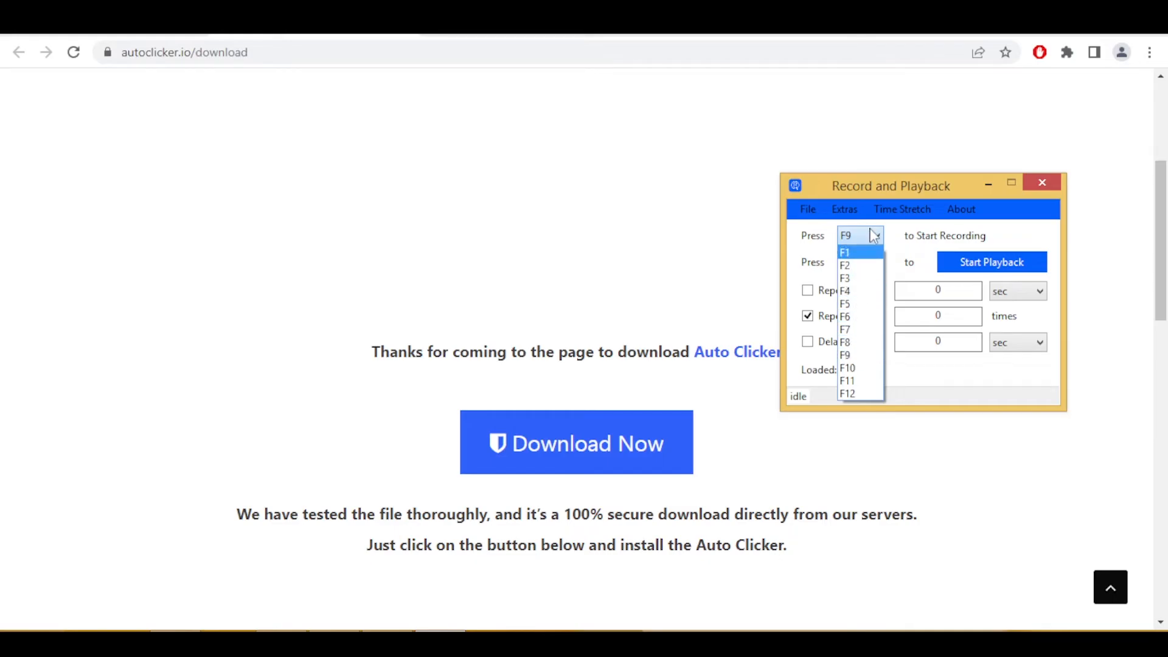
pyautogui.click(846, 381)
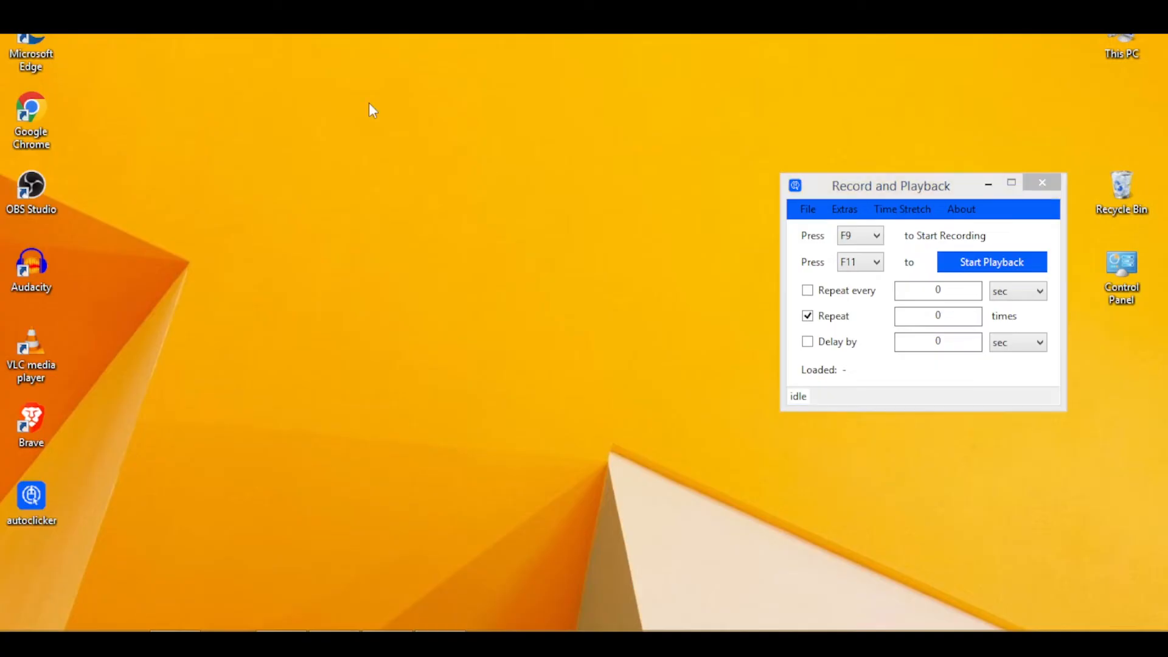
pyautogui.moveTo(568, 173)
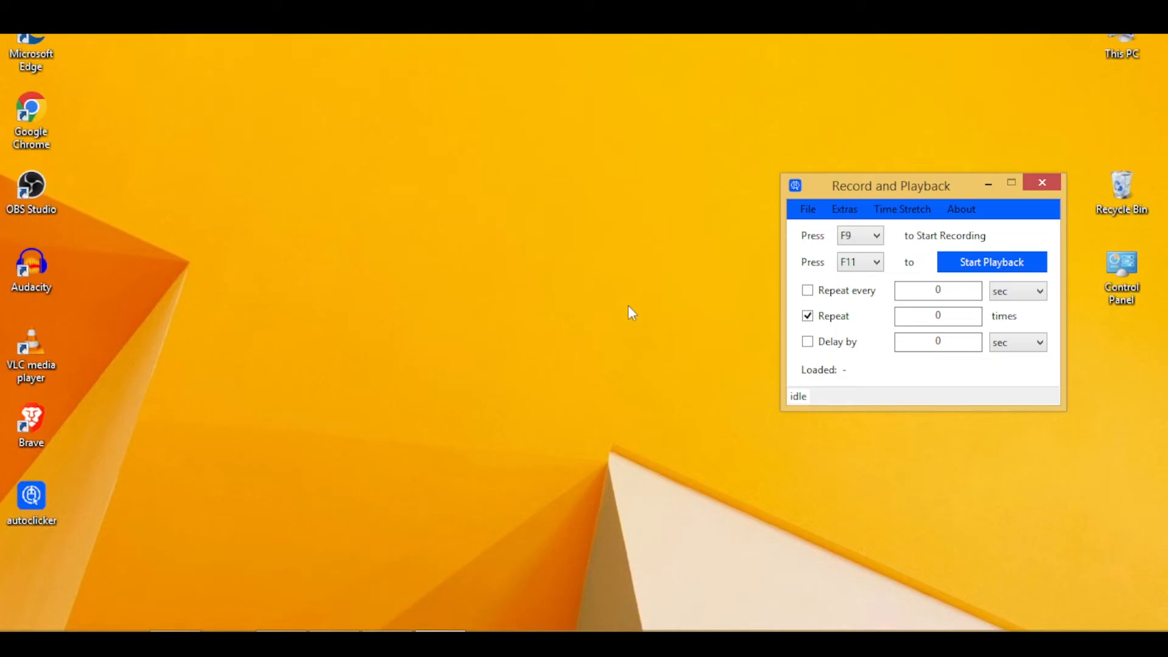
# - Record a desktop Refresh between F9 start and F9 stop
pyautogui.press('F9')
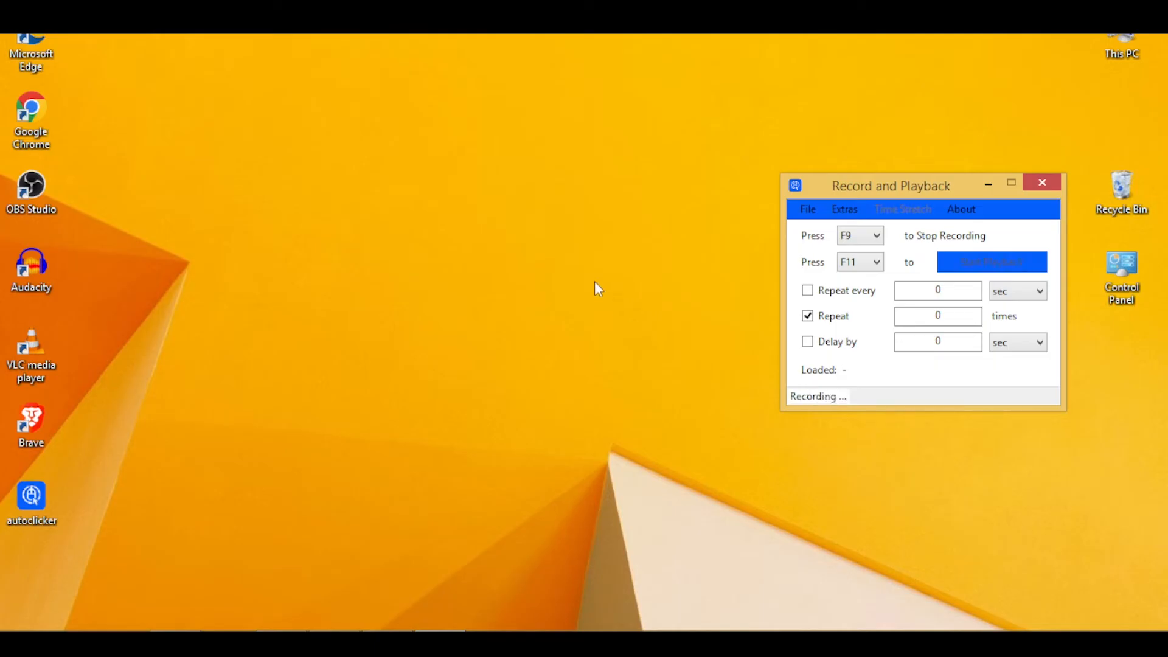
pyautogui.moveTo(992, 215)
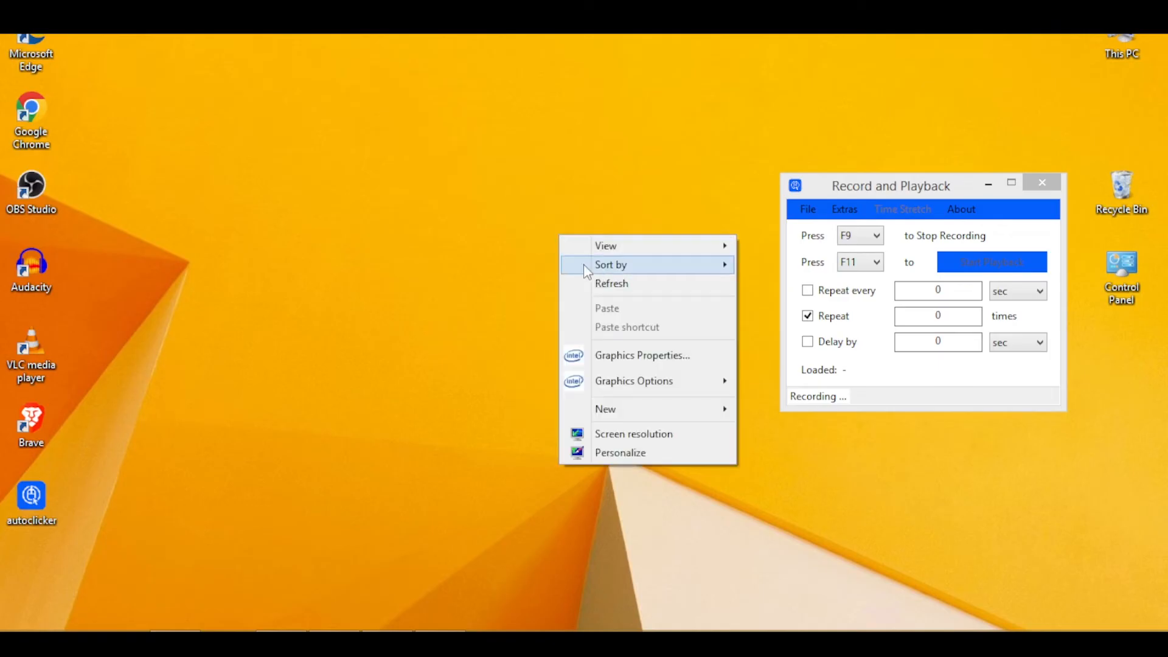
pyautogui.moveTo(611, 283)
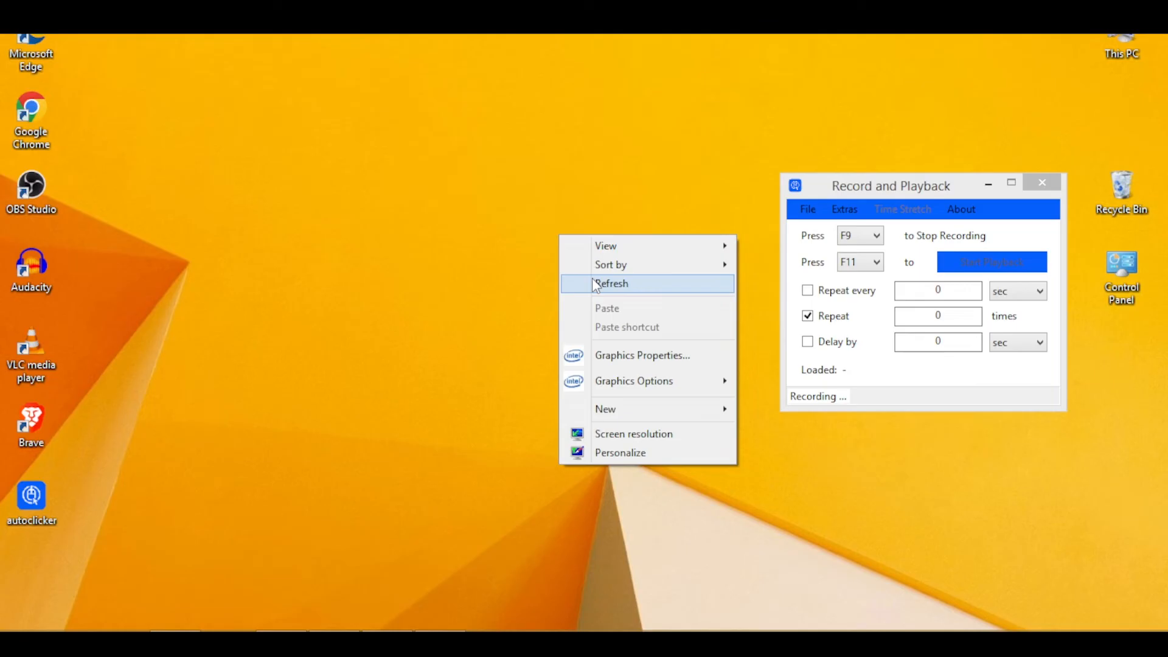
pyautogui.click(612, 283)
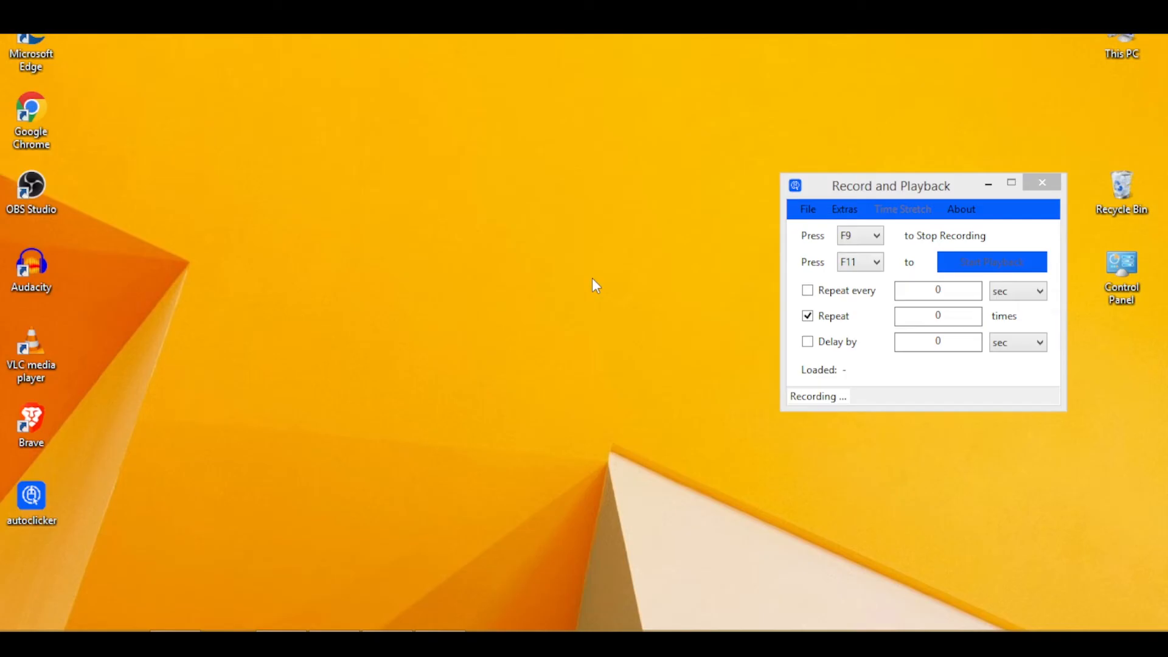
pyautogui.press('f9')
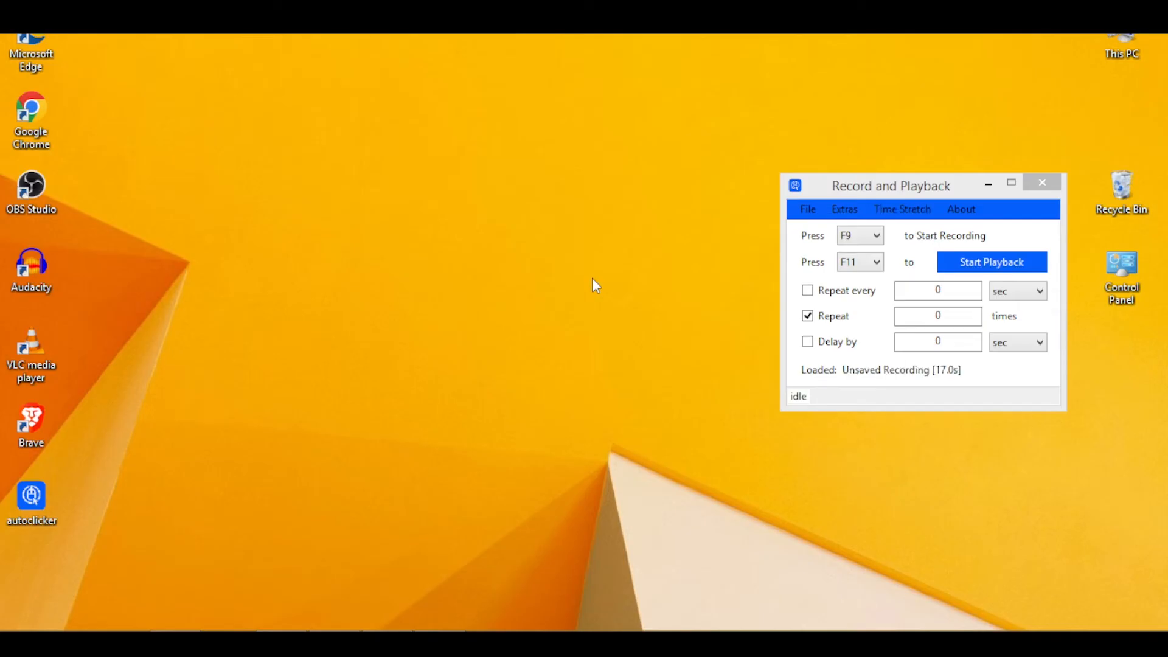
pyautogui.moveTo(791, 343)
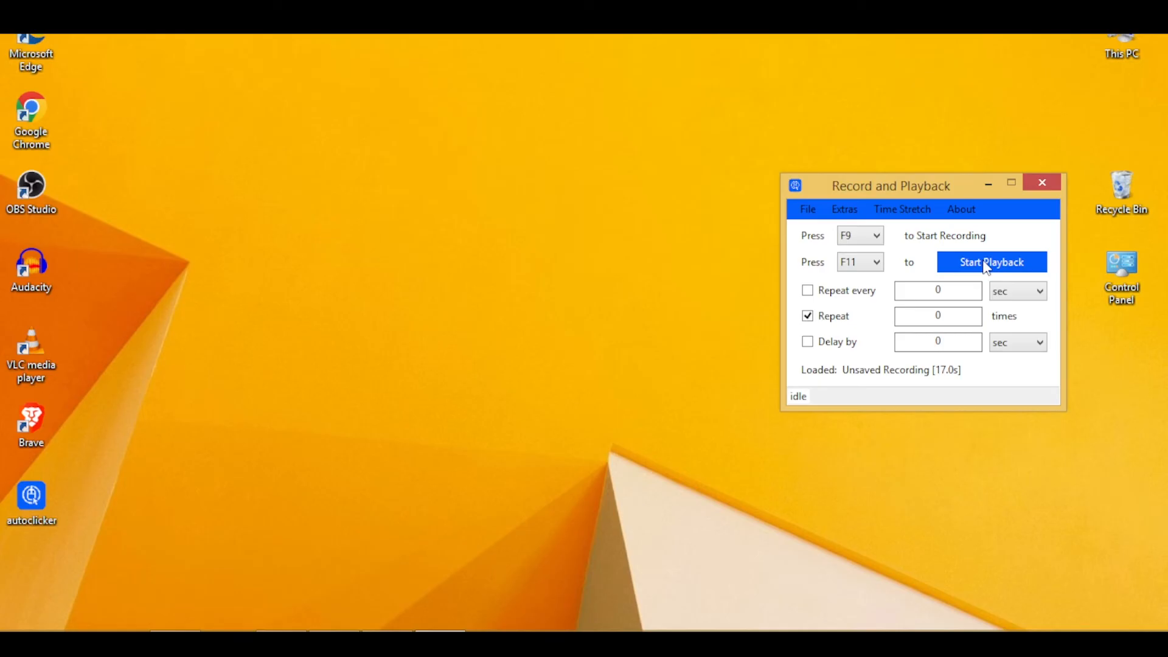
pyautogui.moveTo(853, 375)
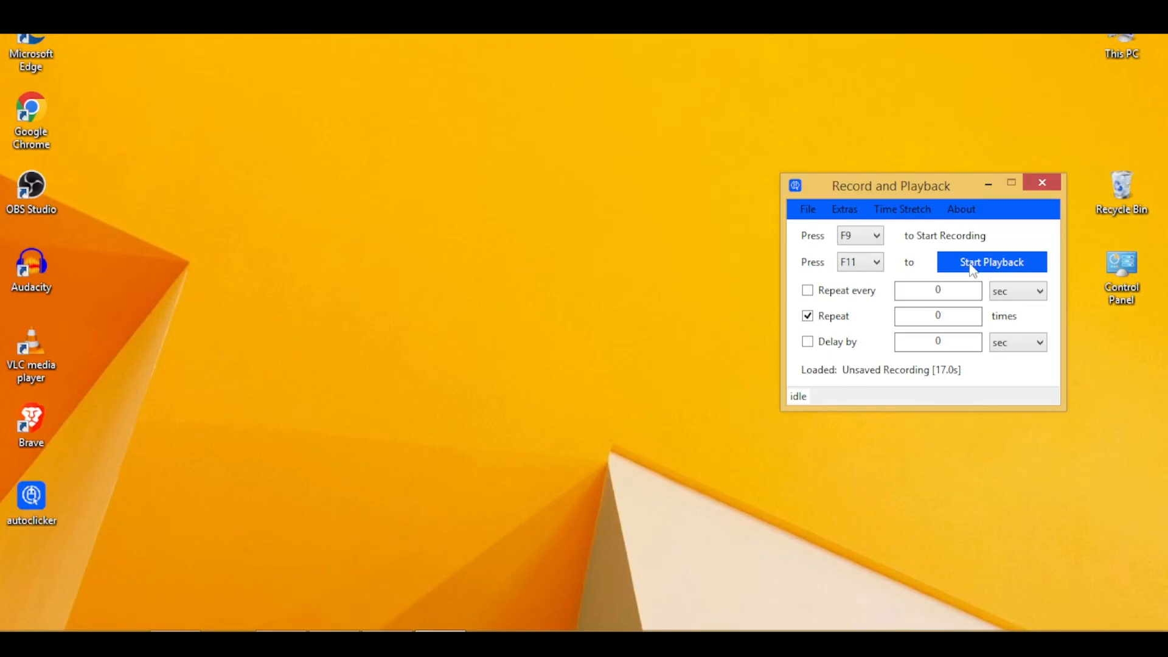
pyautogui.moveTo(987, 269)
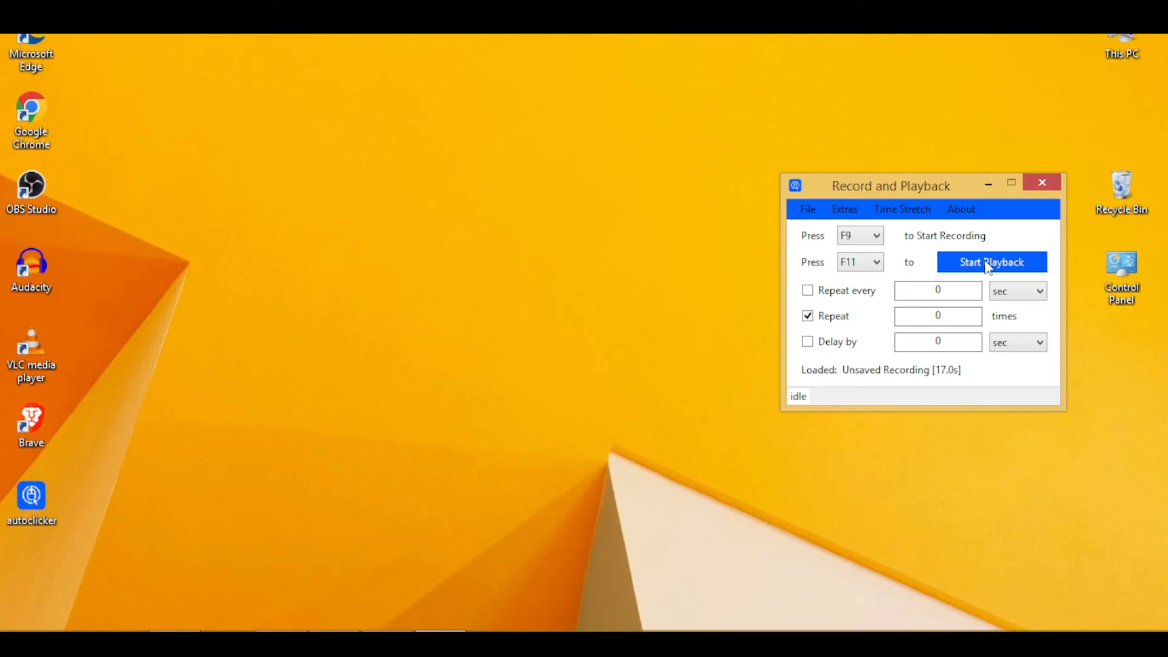
# - Start Playback so the recorded desktop right-click and Refresh replay
pyautogui.click(992, 261)
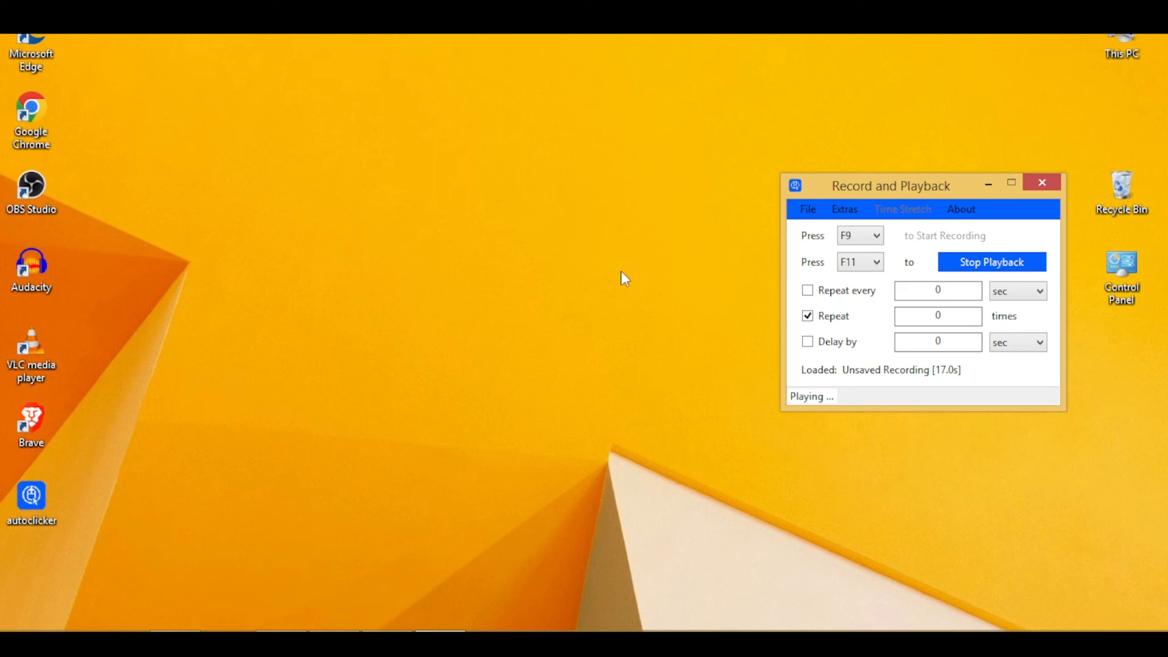
pyautogui.moveTo(958, 284)
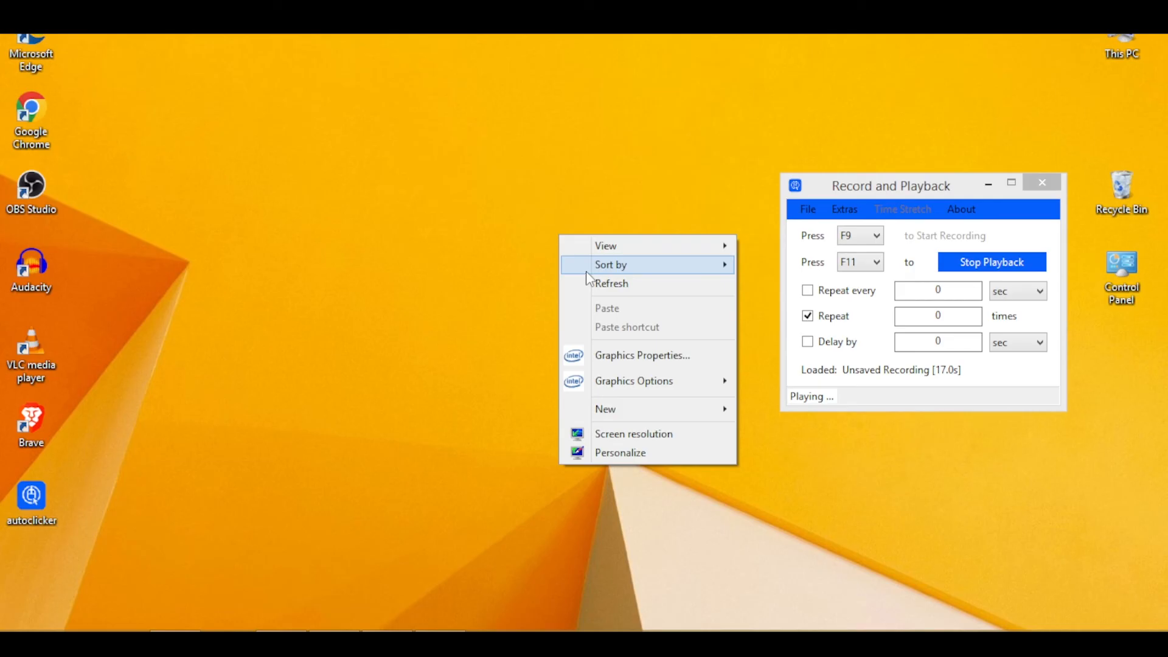
pyautogui.moveTo(611, 283)
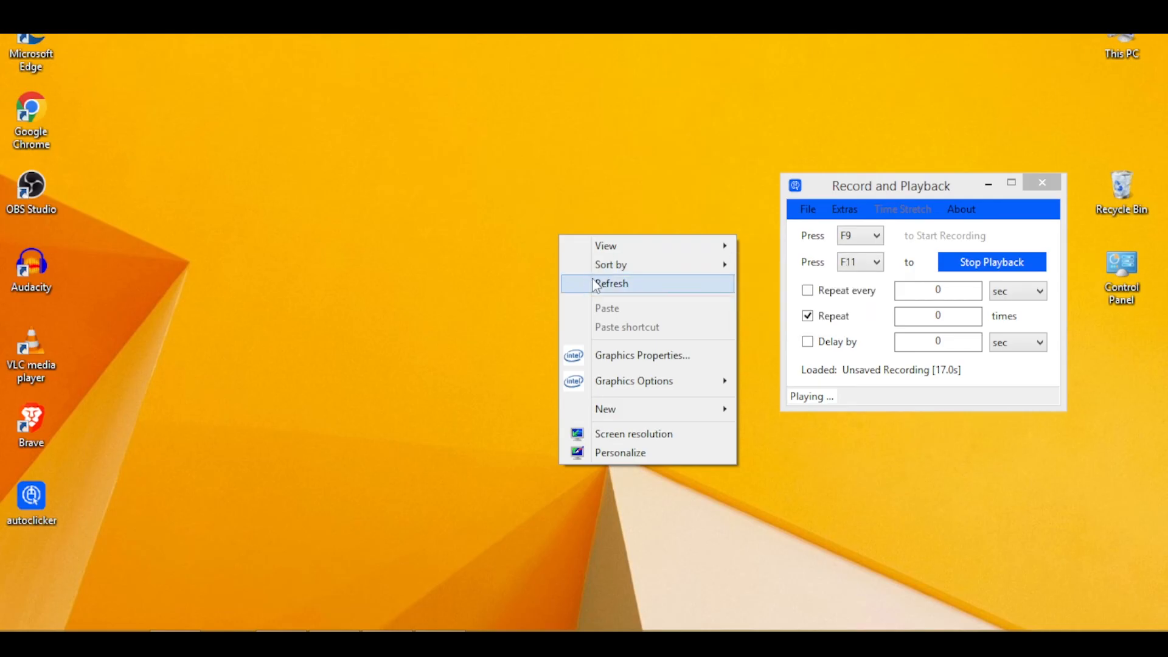
pyautogui.click(611, 283)
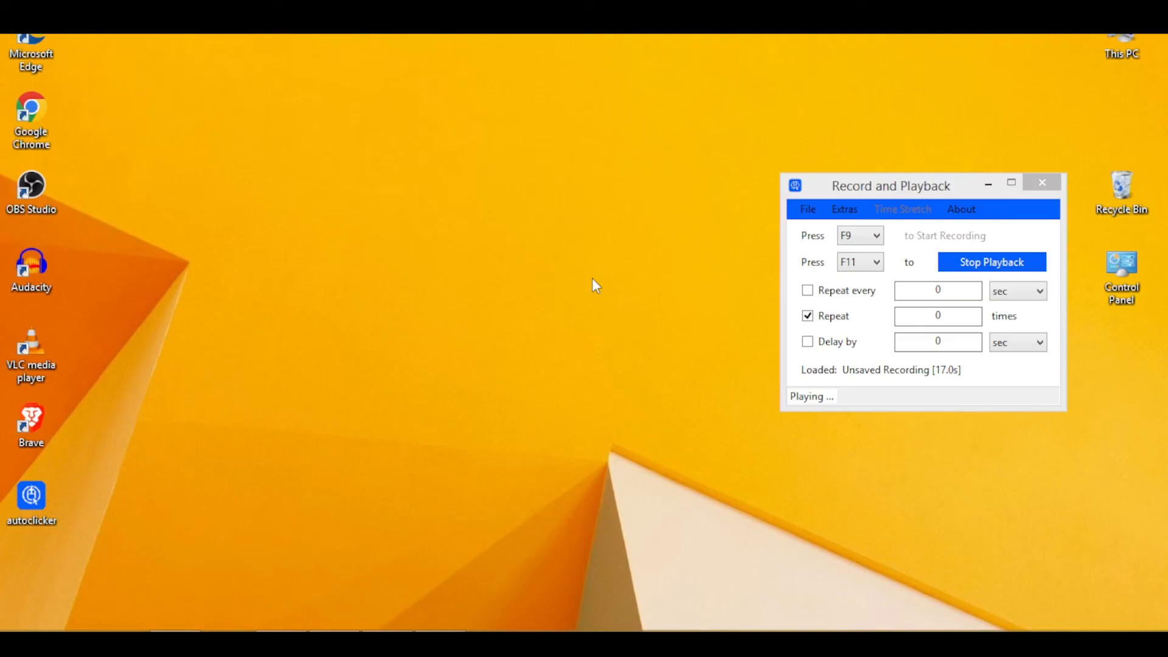